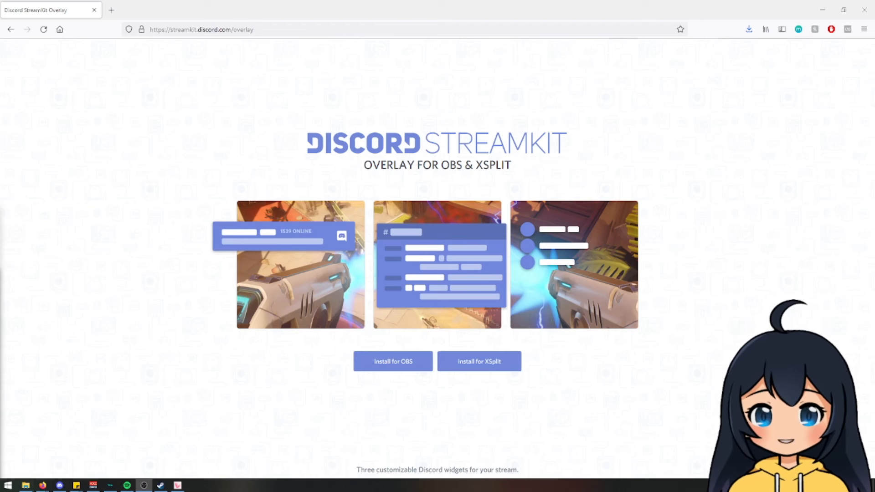
- Switch to Discord and bring up User Settings with streamer mode enabled
left_click(145, 485)
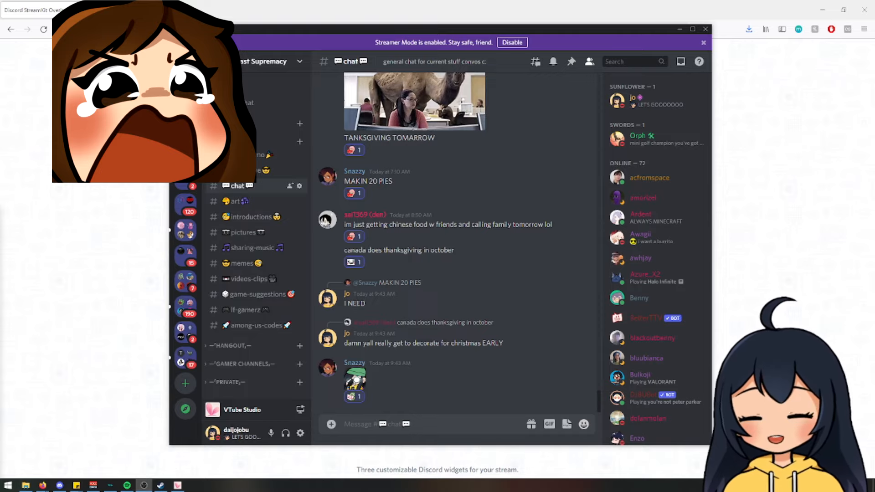
mouse_move(300, 434)
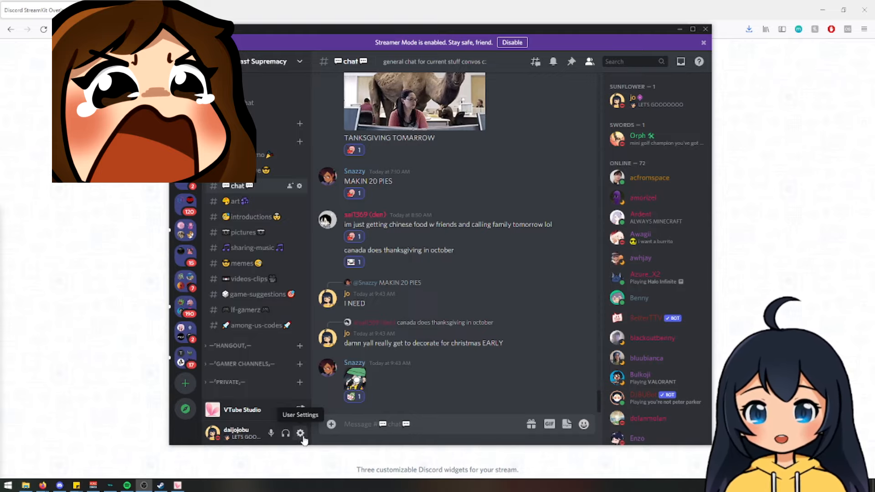
left_click(300, 434)
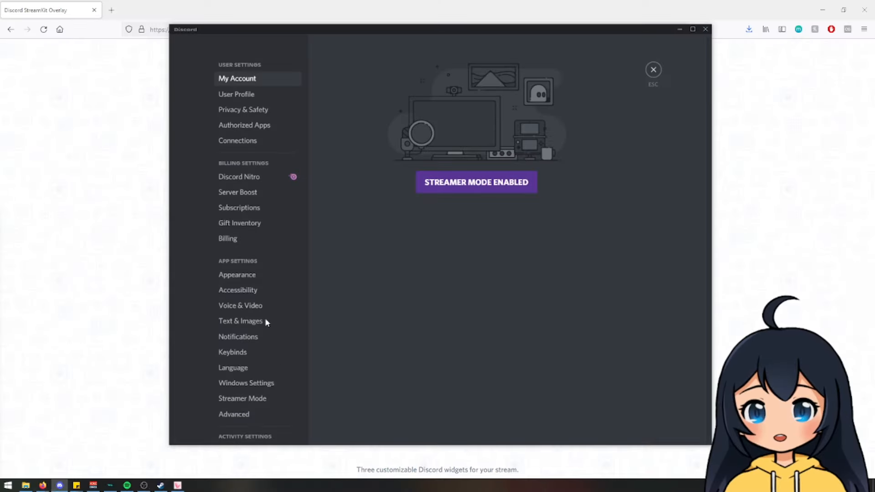
left_click(234, 414)
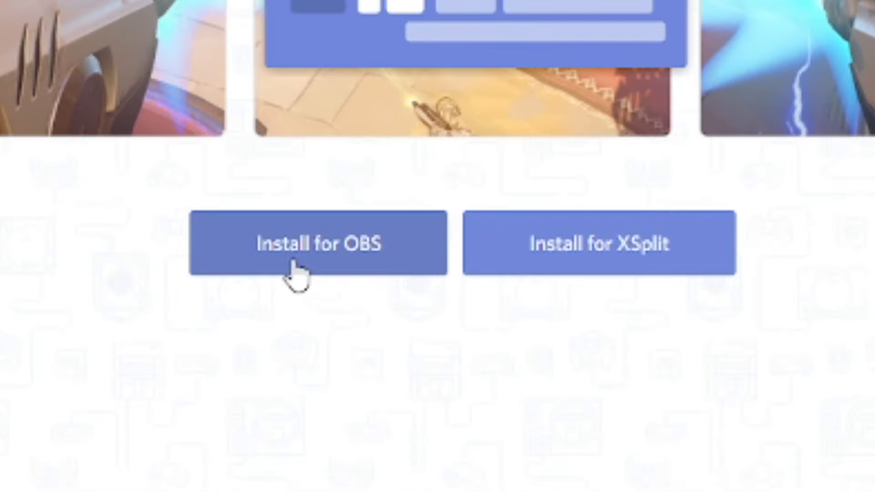
- Choose Install for OBS and go to the StreamKit Voice Widget configuration
left_click(317, 244)
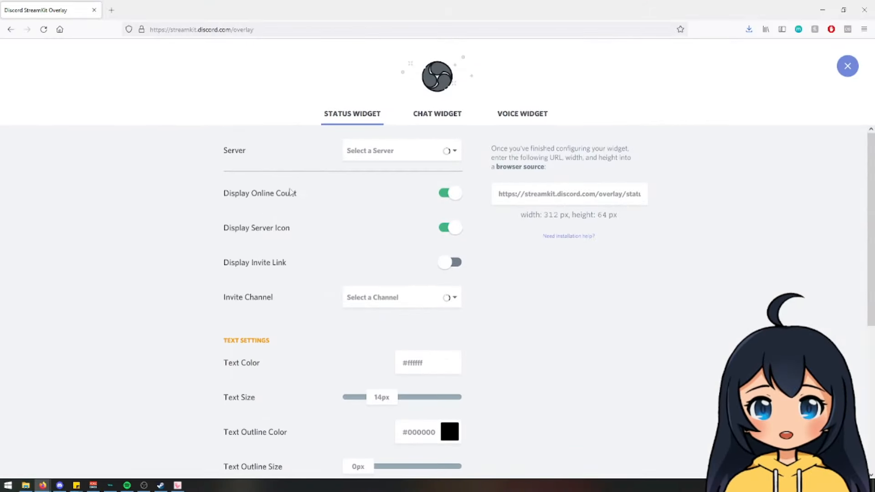
left_click(521, 113)
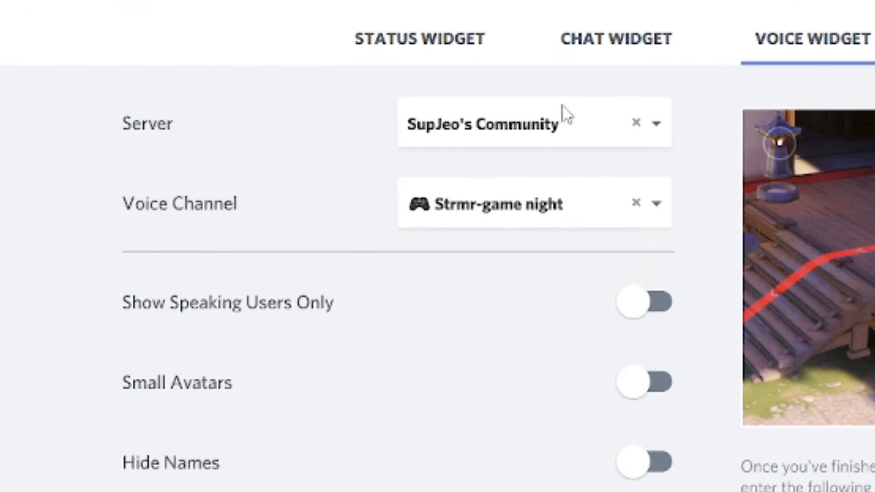
- Pick the Baja Blast Supremacy server, the super secret room channel, and enable Hide Names
left_click(657, 124)
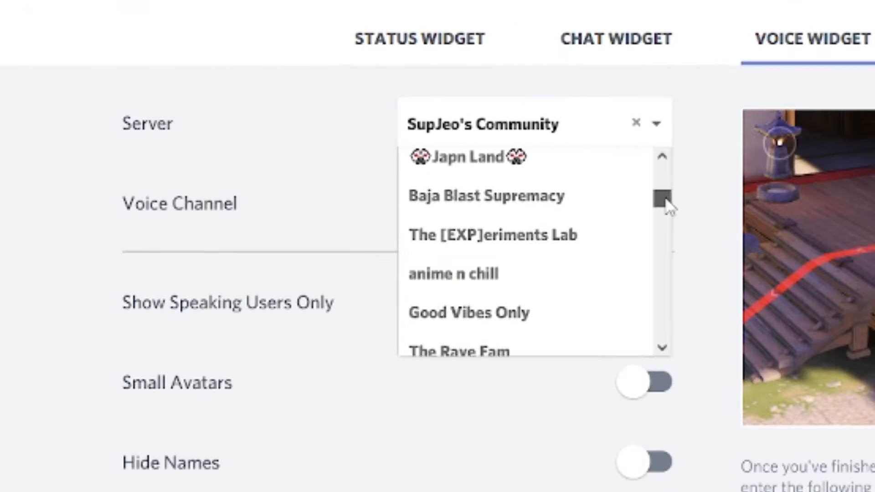
left_click(485, 196)
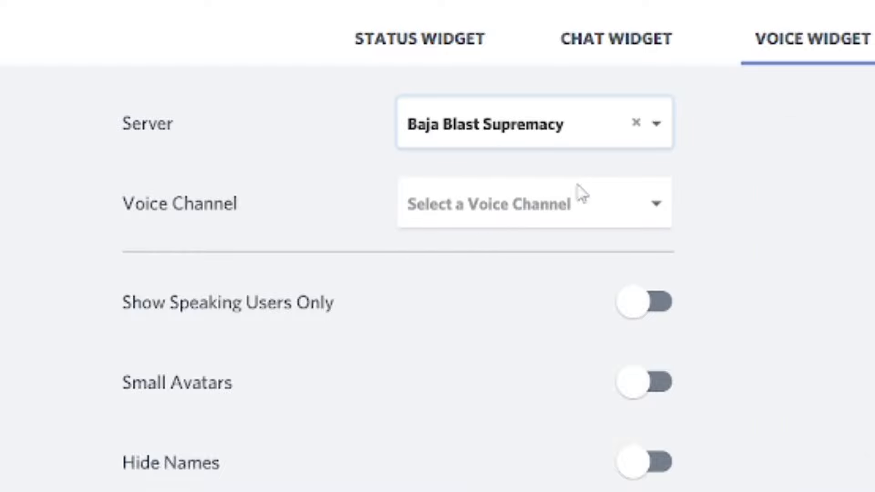
left_click(534, 204)
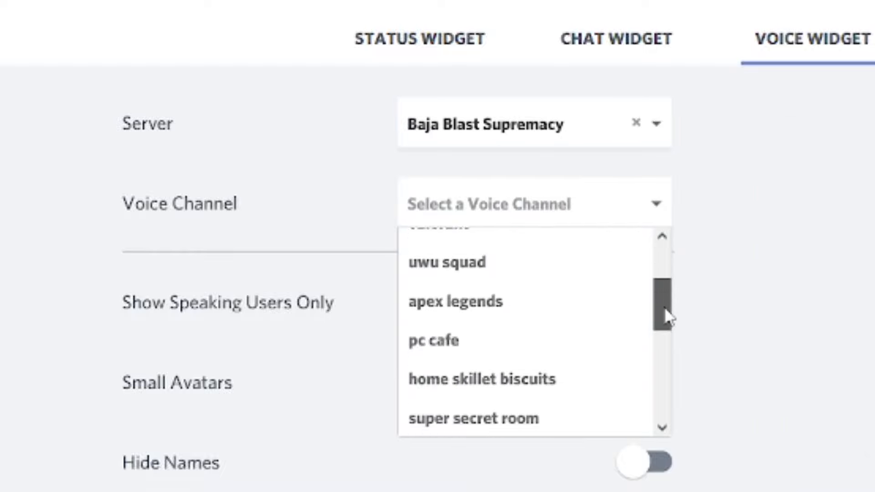
left_click(470, 418)
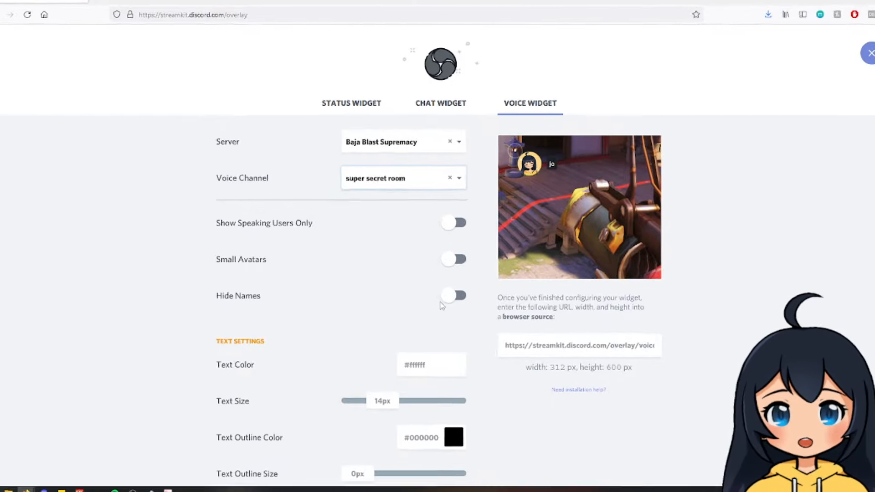
left_click(454, 295)
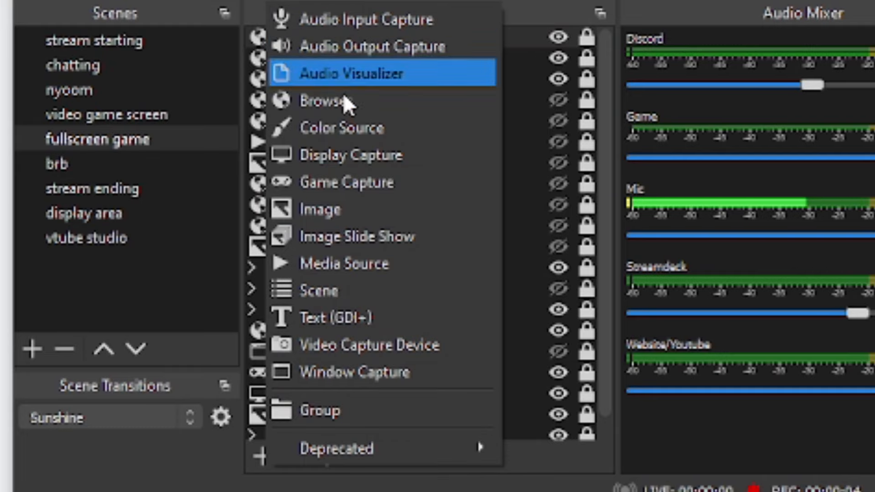
- Create a Browser source named 'chibi' loading the StreamKit voice widget URL
left_click(321, 100)
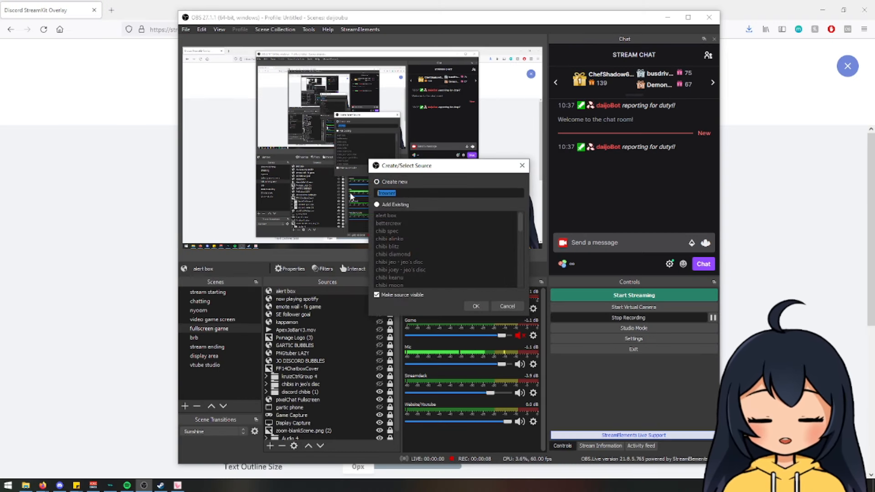
type("chibi jo")
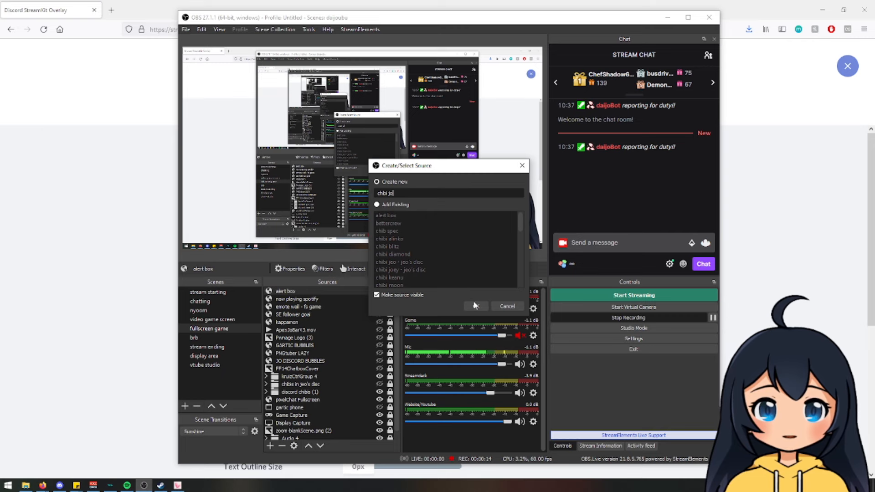
left_click(476, 307)
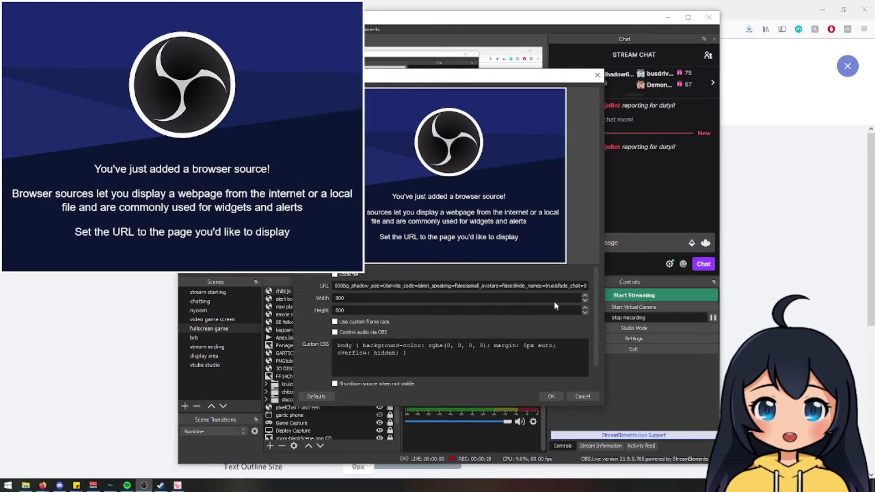
mouse_move(559, 410)
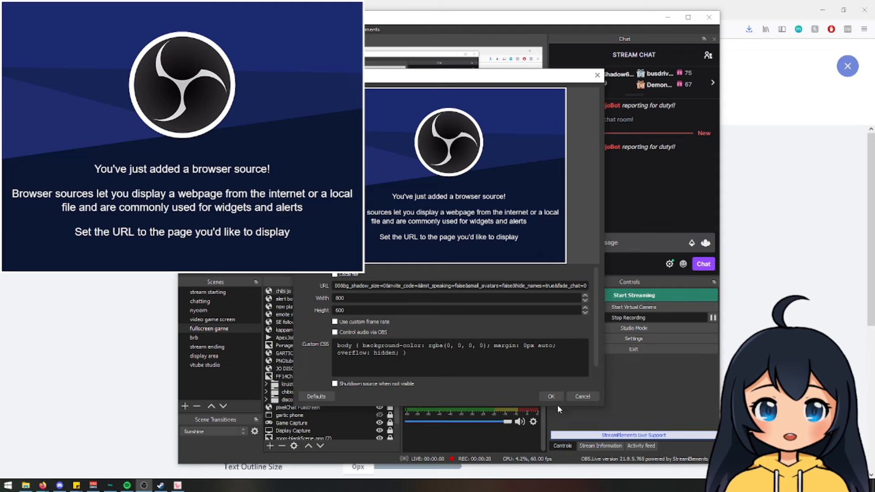
left_click(552, 396)
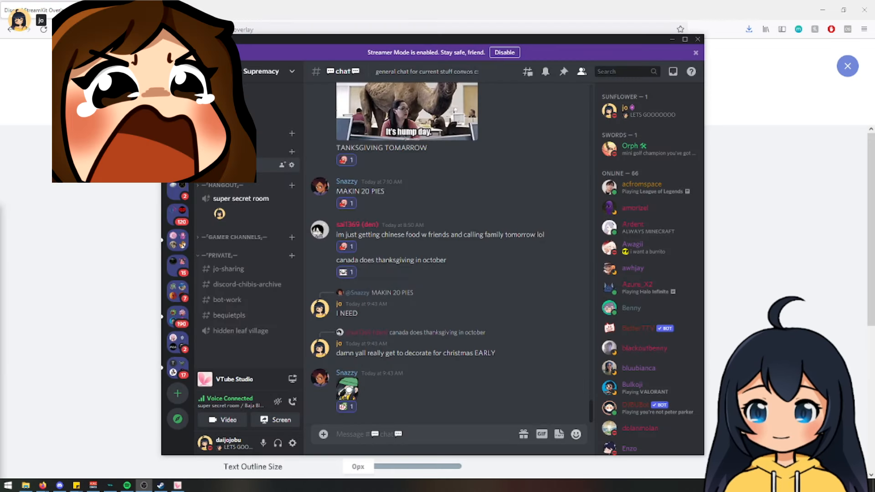
mouse_move(257, 331)
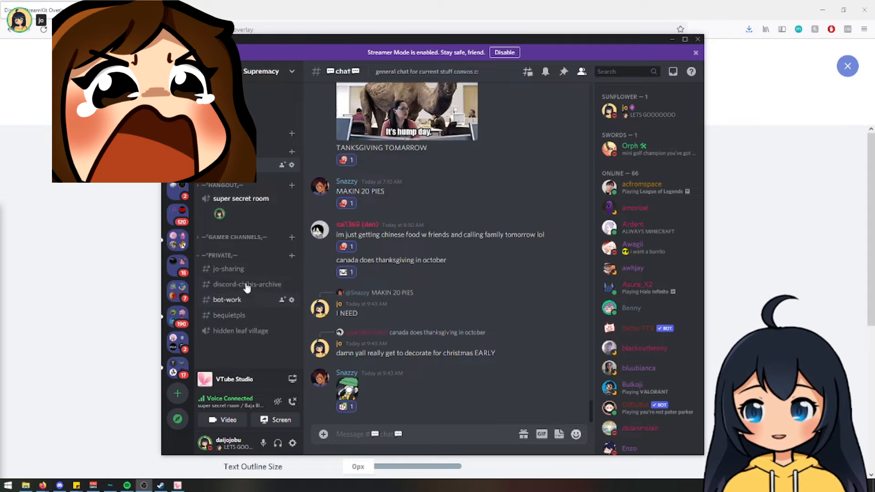
- Find the idle chibi image in #discord-chibis-archive and copy its link
left_click(247, 285)
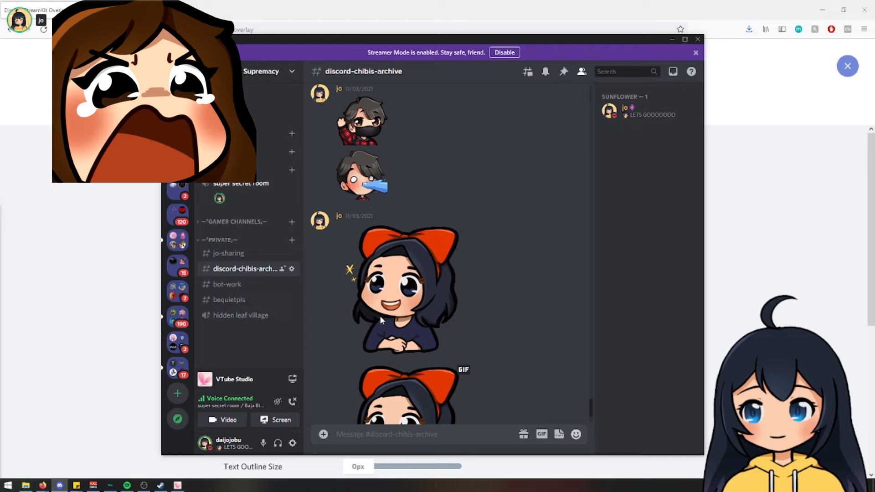
scroll("down", 3)
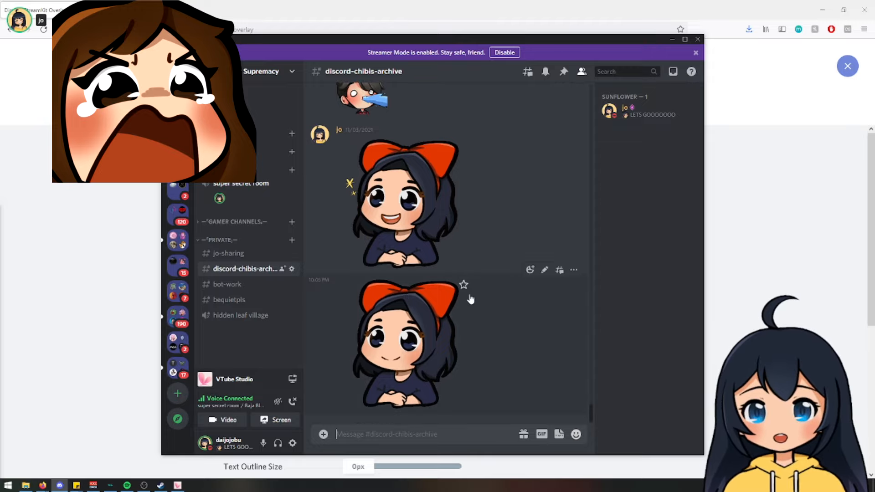
scroll("down", 3)
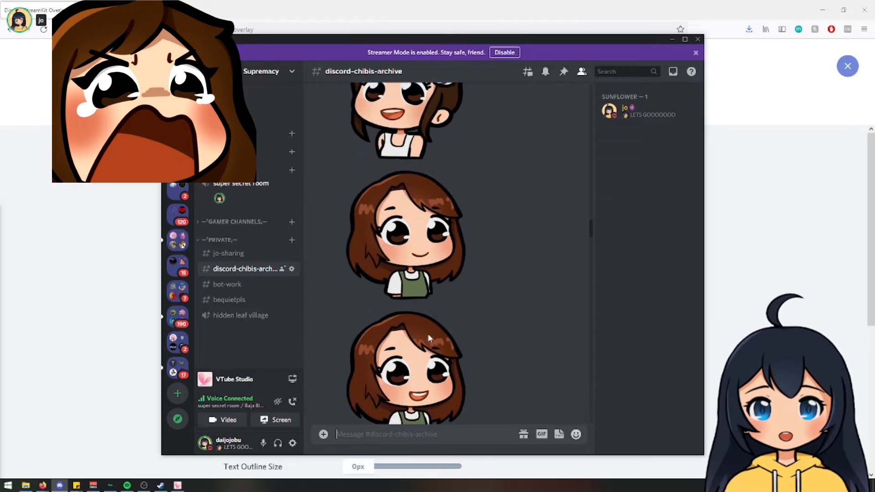
scroll("down", 3)
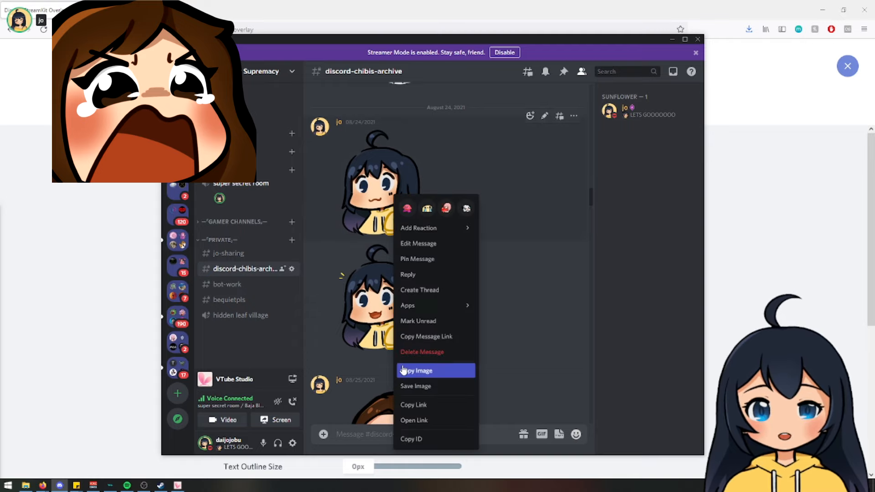
left_click(416, 370)
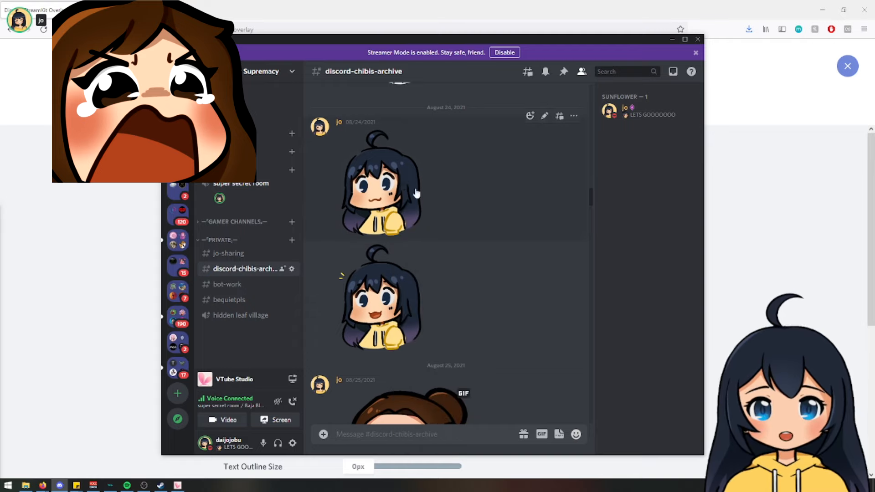
mouse_move(404, 209)
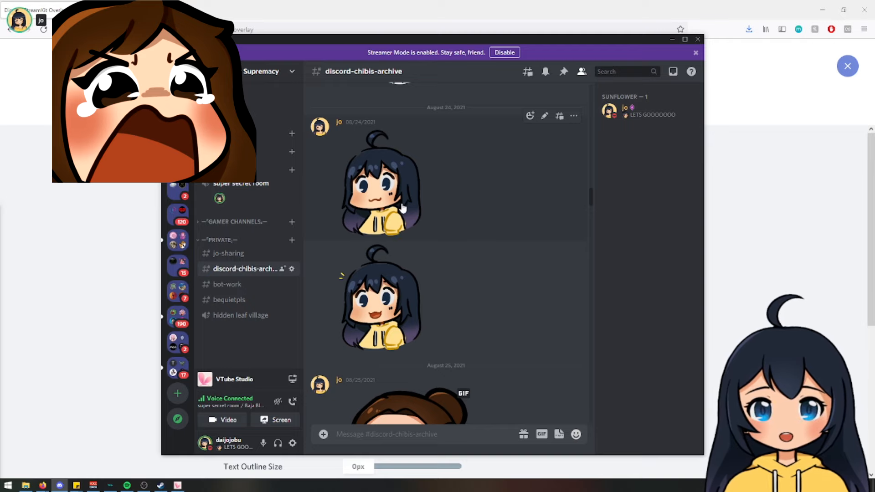
right_click(402, 198)
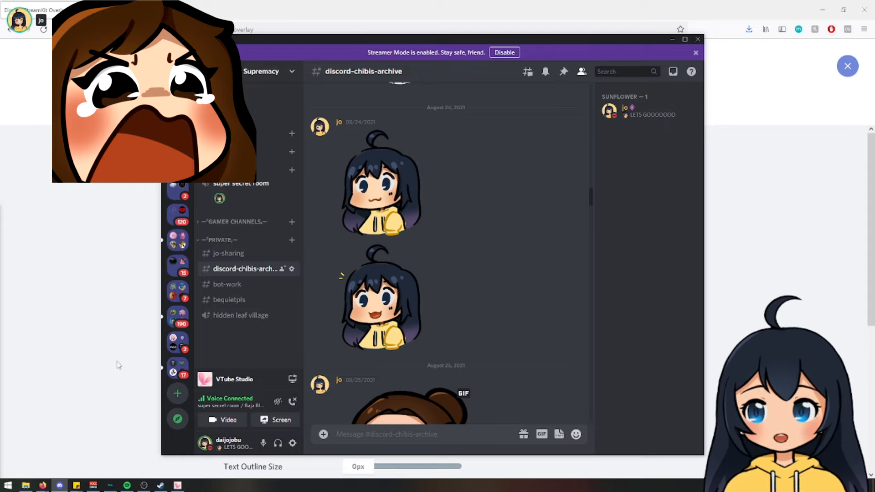
mouse_move(387, 244)
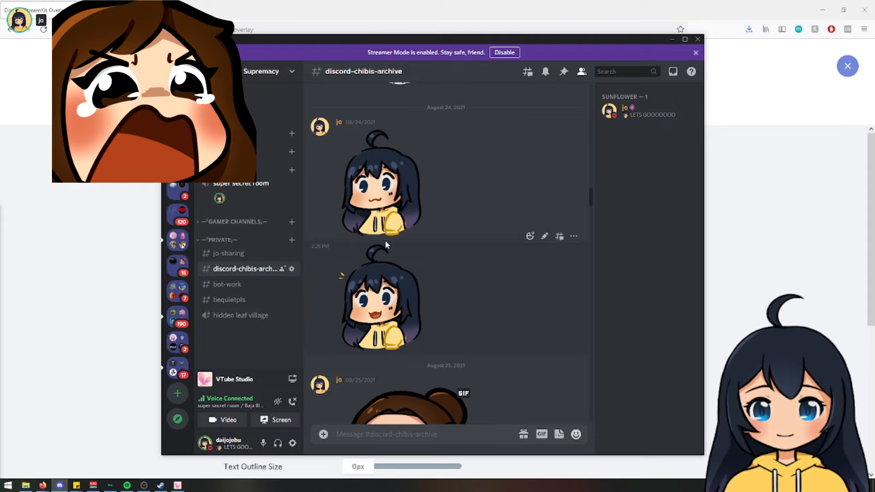
mouse_move(416, 243)
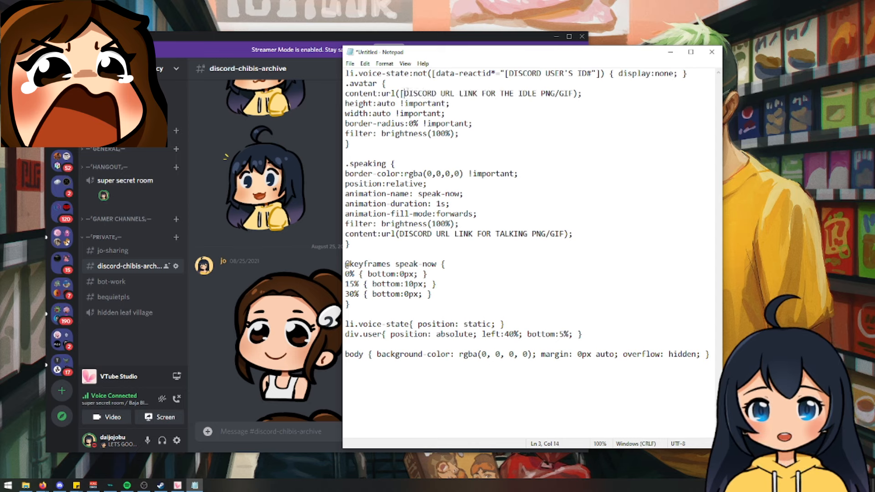
- Replace the idle image placeholder with the cdn.discordapp.com jo_idle attachment link
left_click_drag(403, 93, 503, 93)
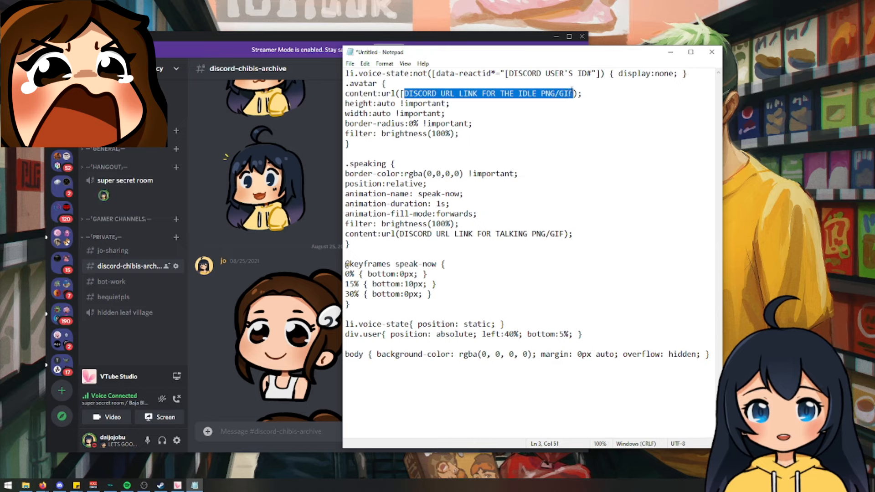
mouse_move(320, 182)
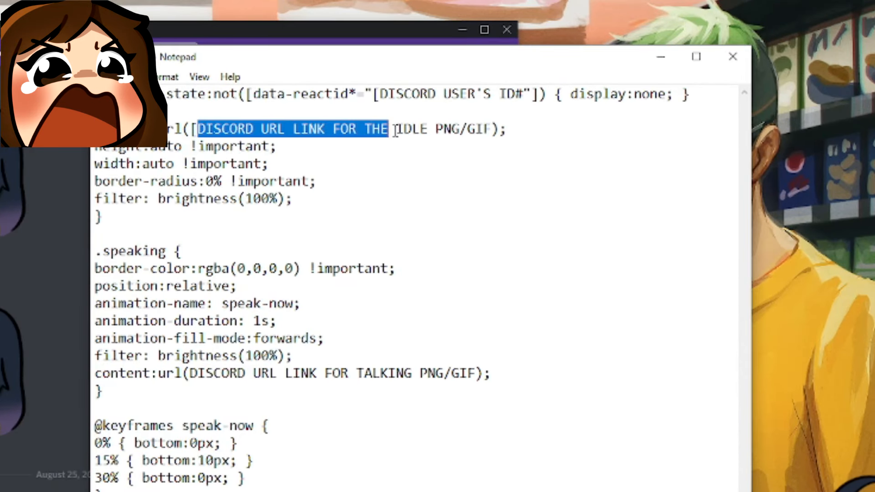
type("https://cdn.discordapp.com/attachments/728411534388232252/879839725429600256/jo_idle.png")
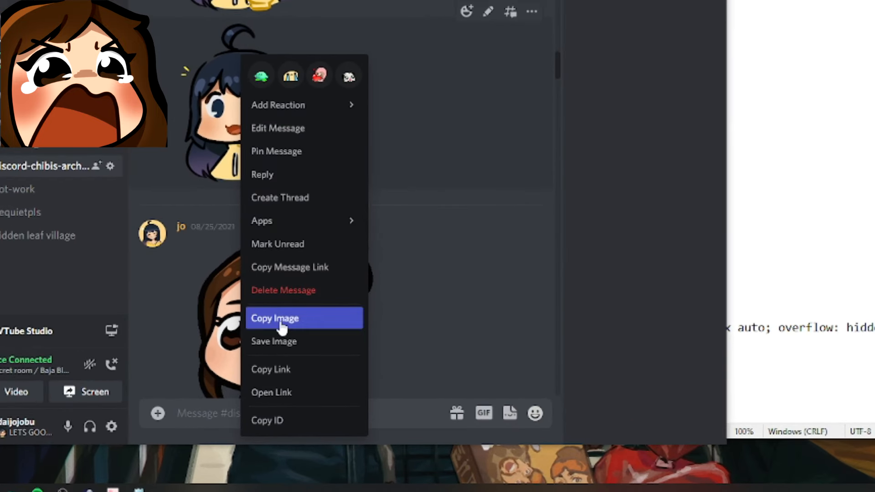
mouse_move(282, 372)
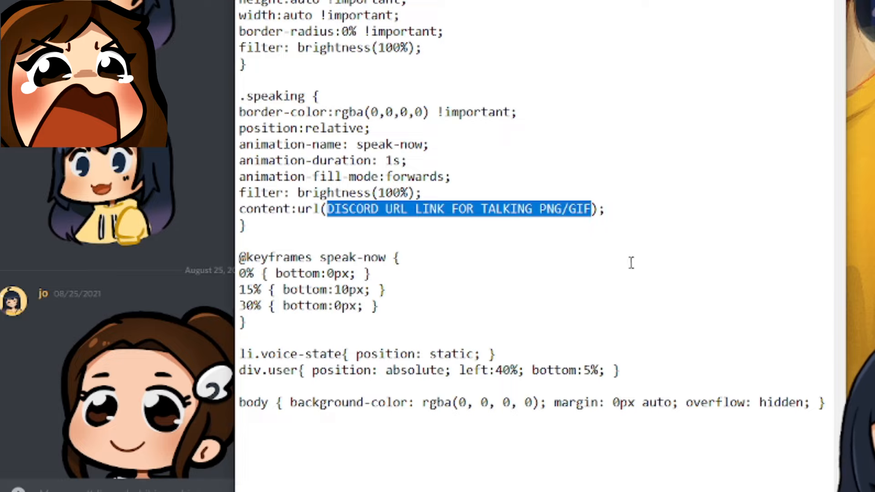
mouse_move(626, 263)
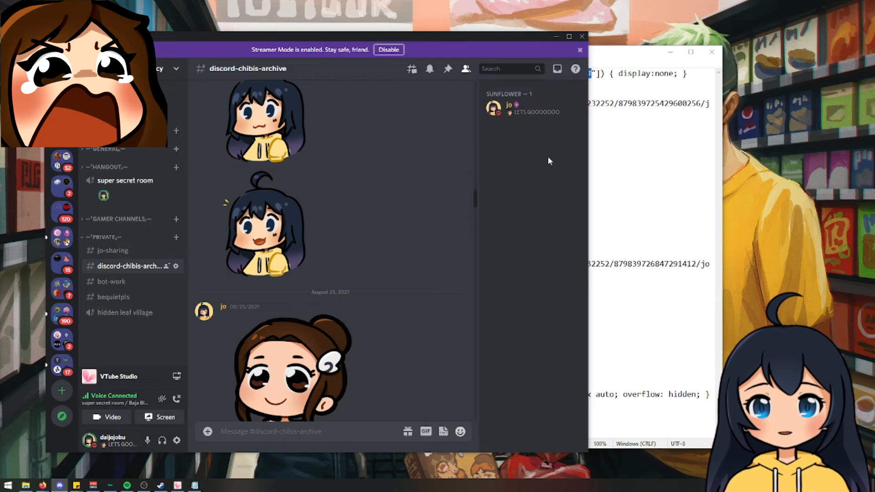
- Copy the member's user ID into the voice-state rule and select the whole finished CSS
right_click(508, 106)
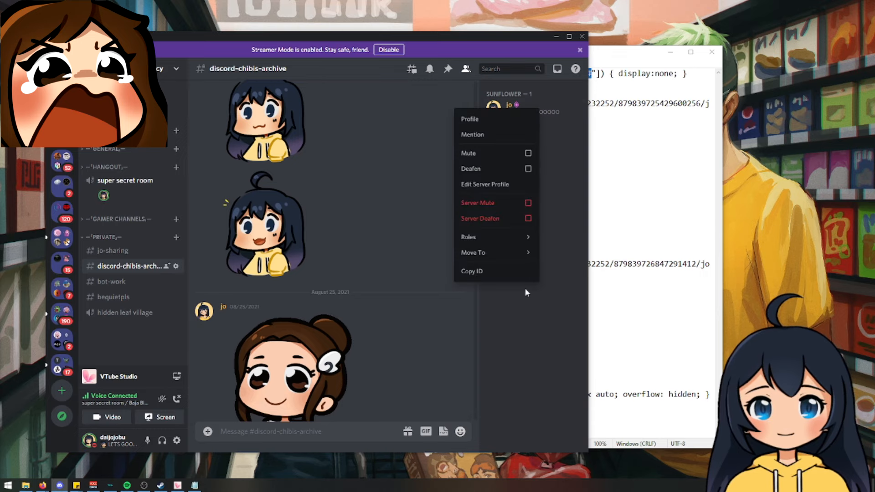
left_click(517, 132)
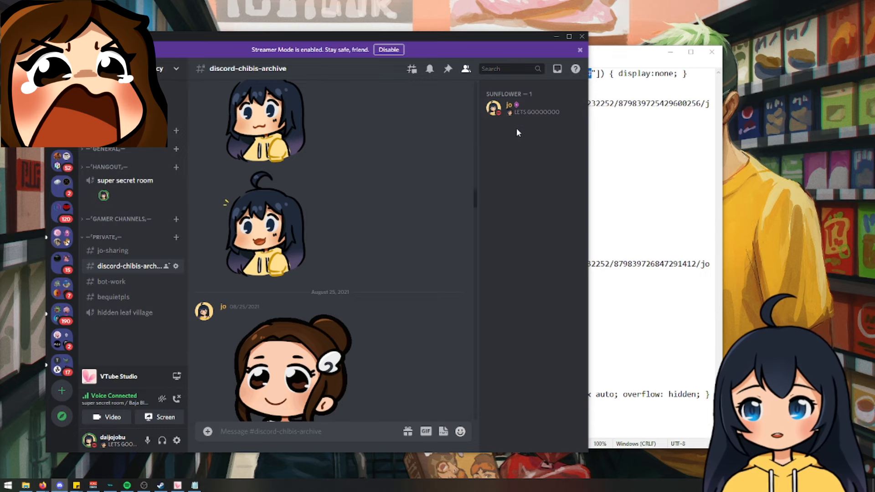
right_click(104, 195)
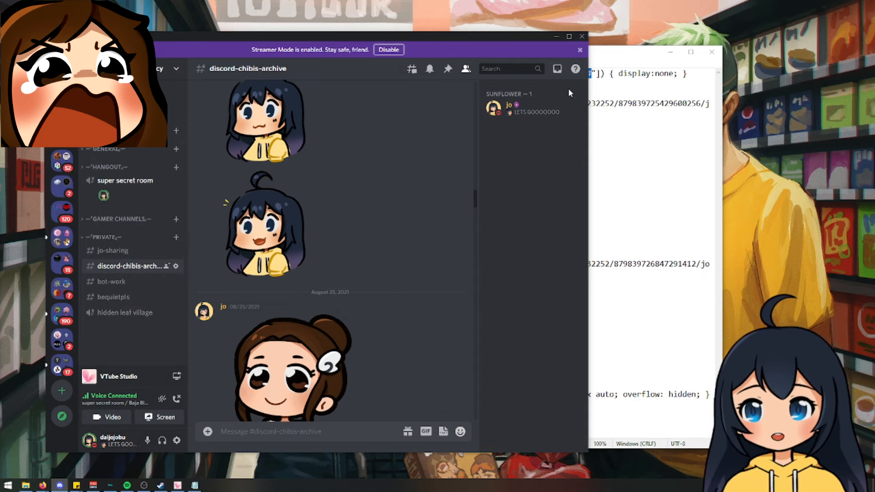
right_click(508, 105)
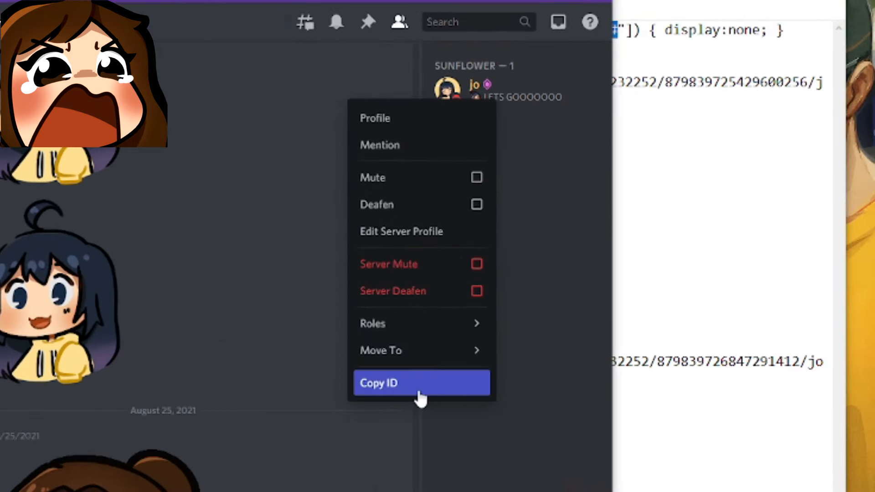
left_click(421, 383)
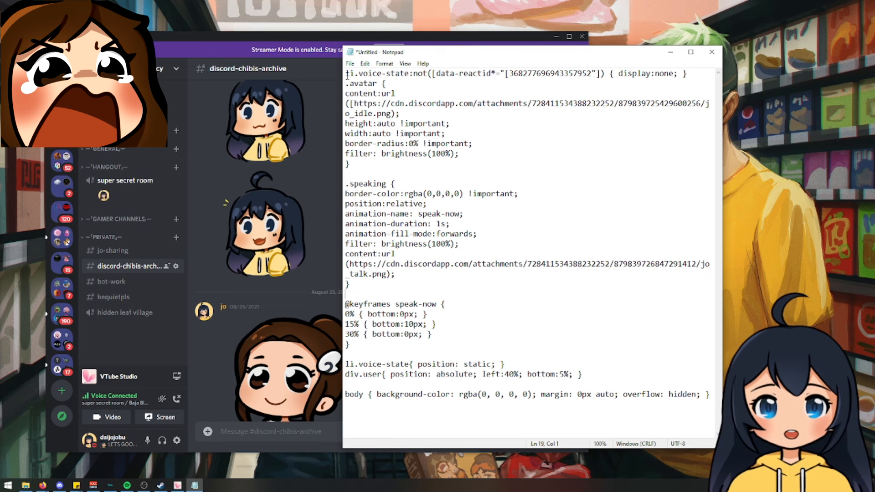
key("ctrl+a")
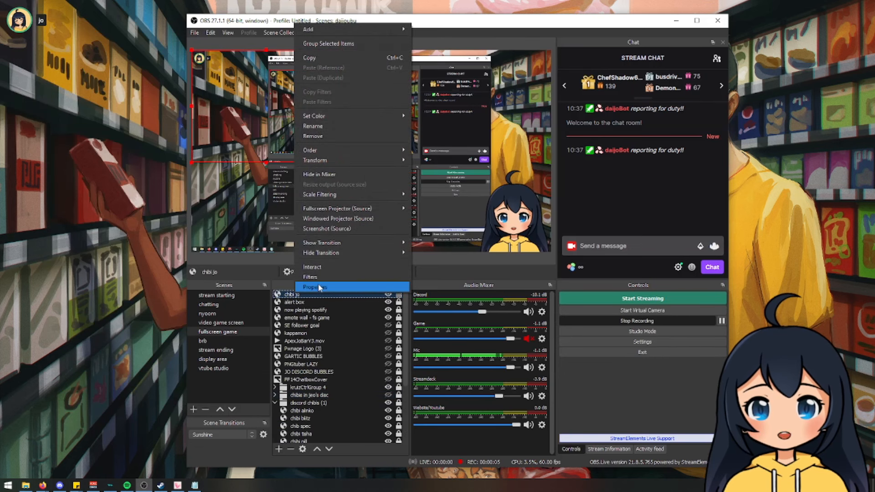
- Replace the chibi source's Custom CSS with the finished code and set Width to 300
left_click(314, 287)
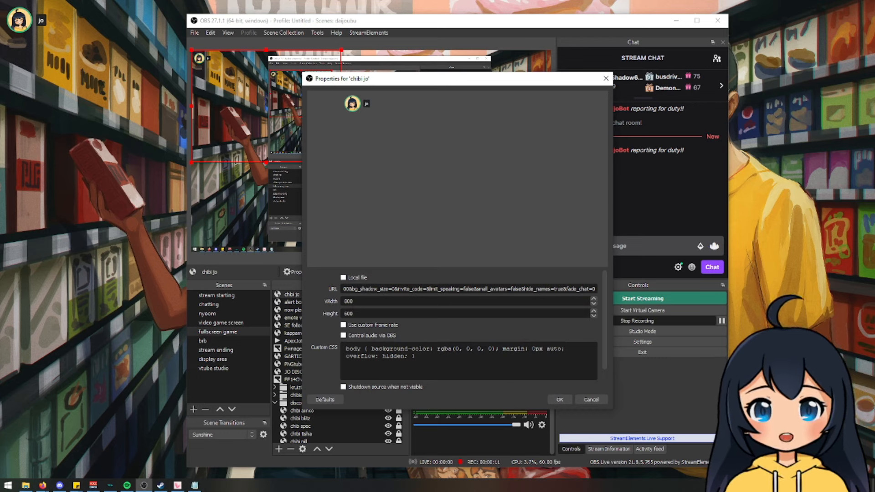
triple_click(453, 353)
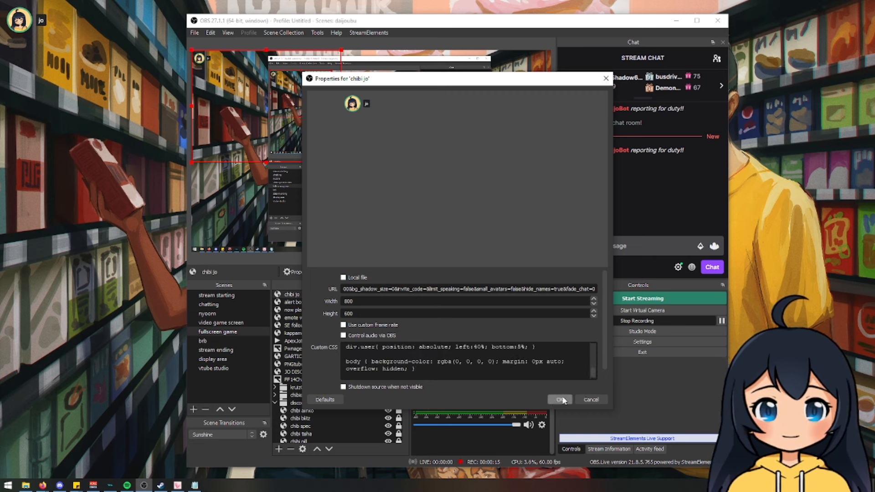
left_click(559, 400)
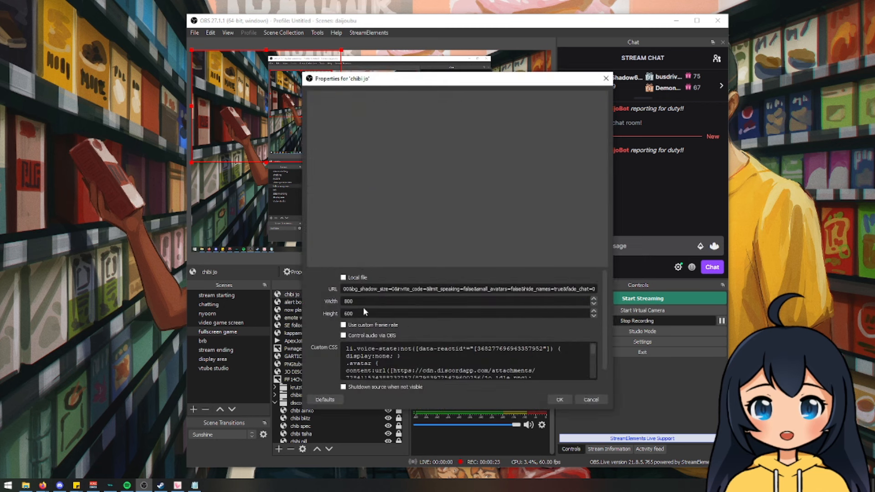
type("300")
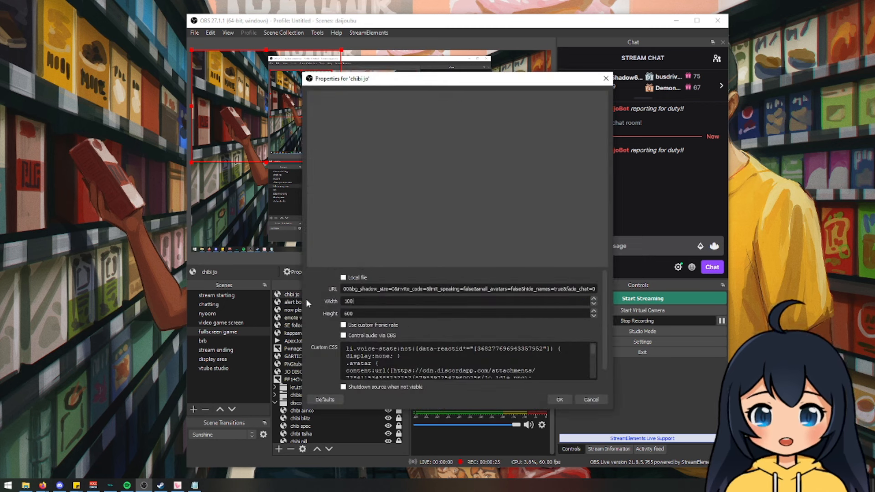